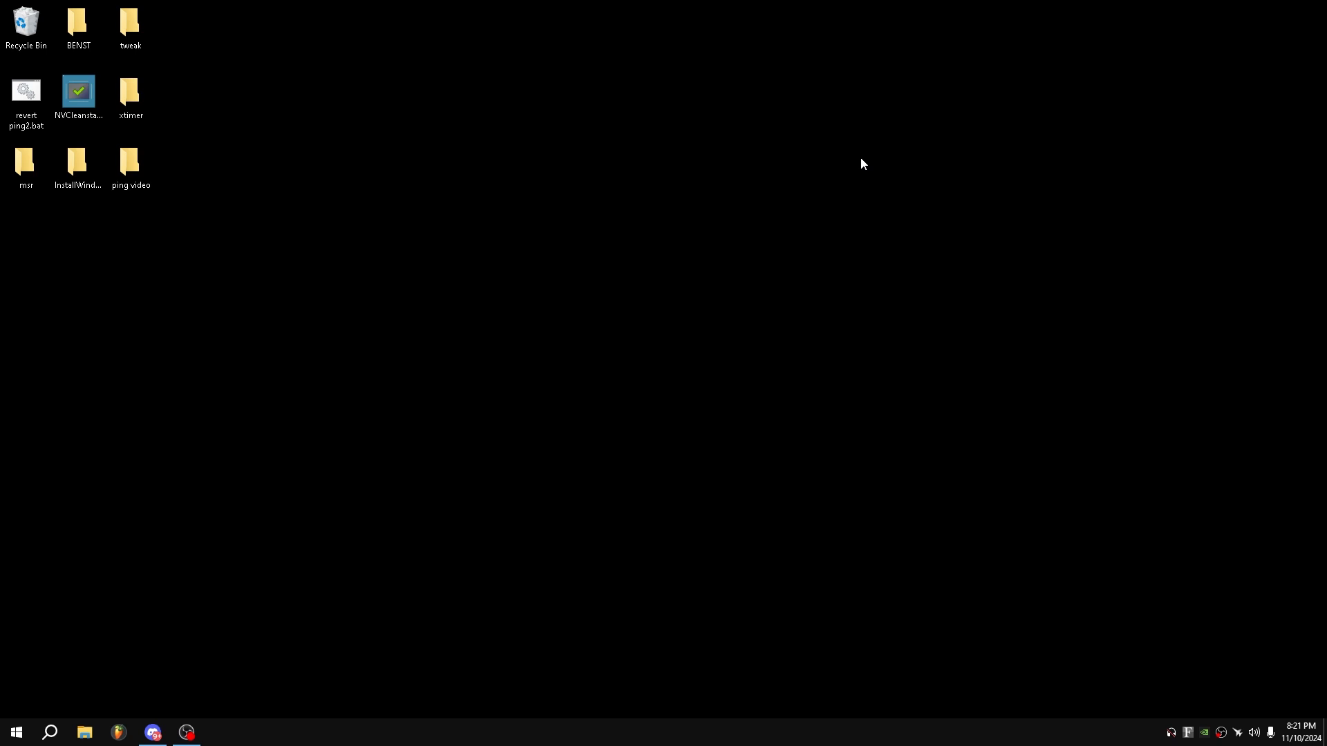
Search the Start menu for 'regedit' to find Registry Editor.
click(15, 732)
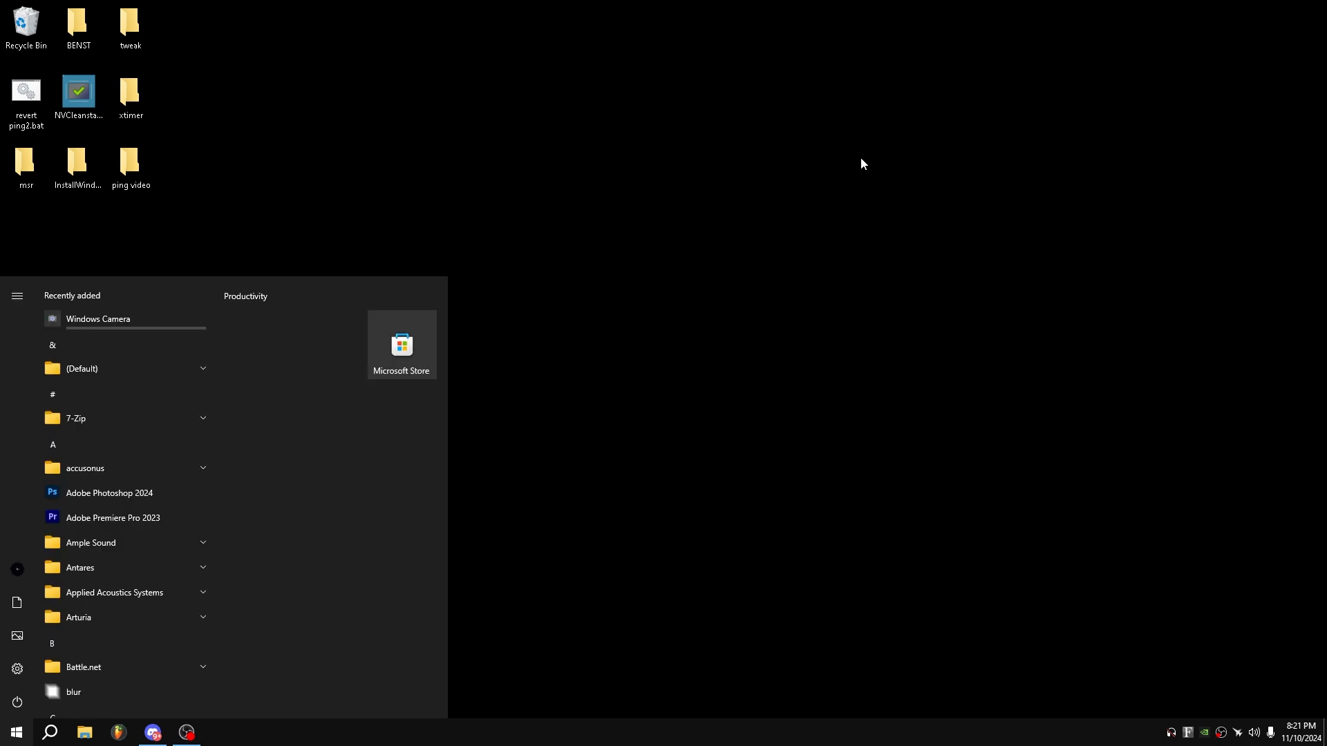
text(regedit)
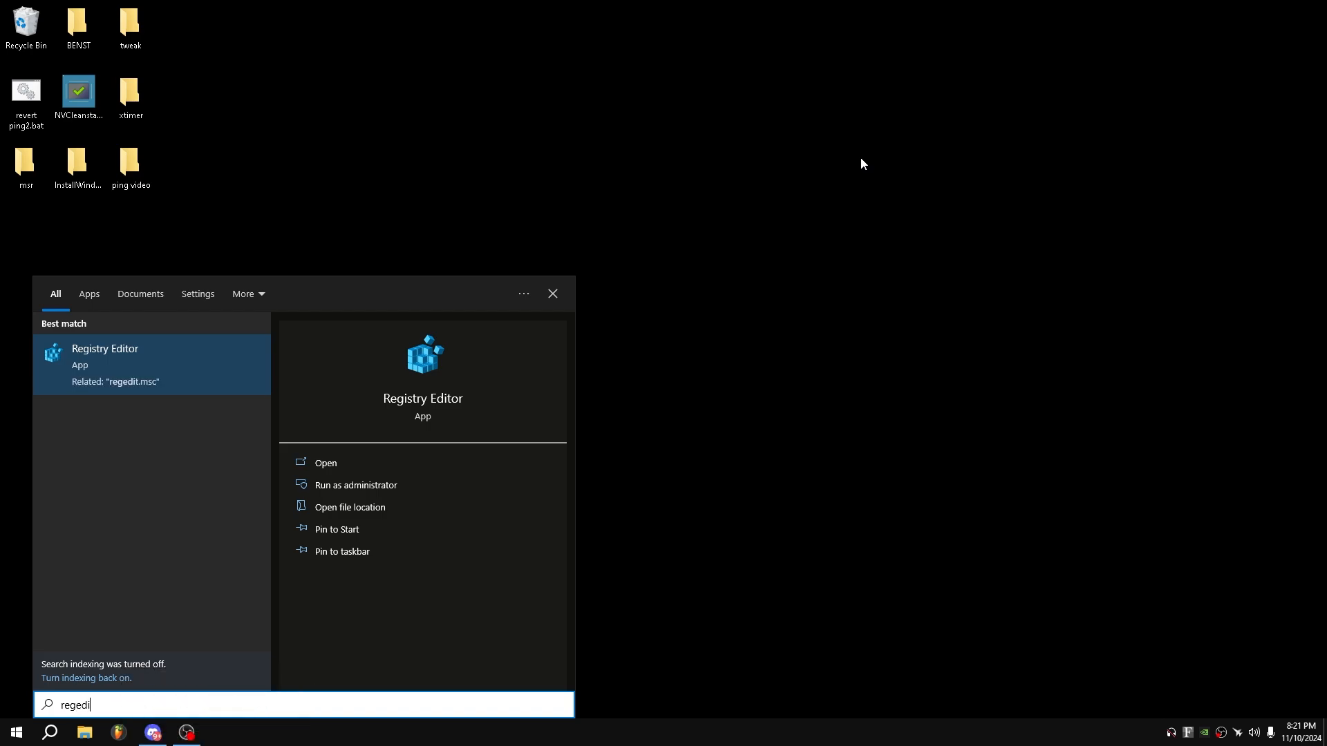
Launch Registry Editor and select the Session Manager\Environment key under HKLM.
click(325, 463)
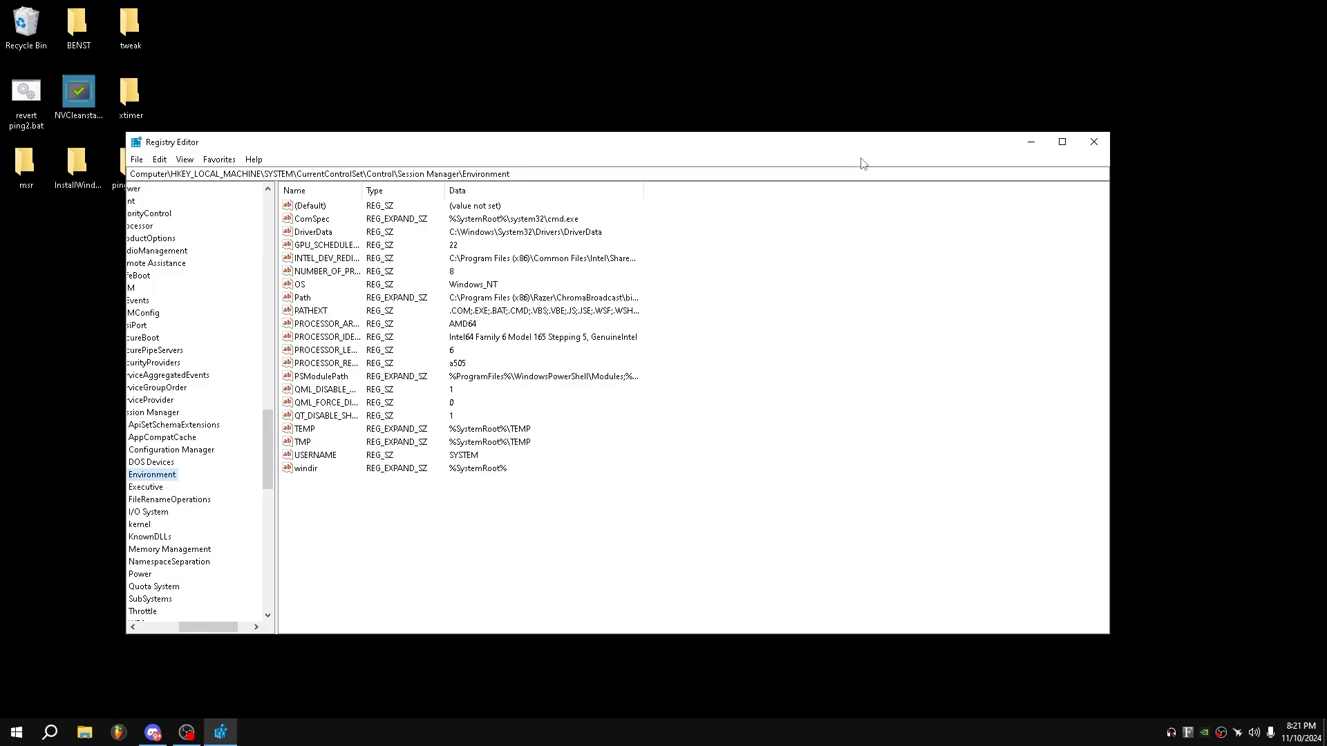
mouse_move(464, 166)
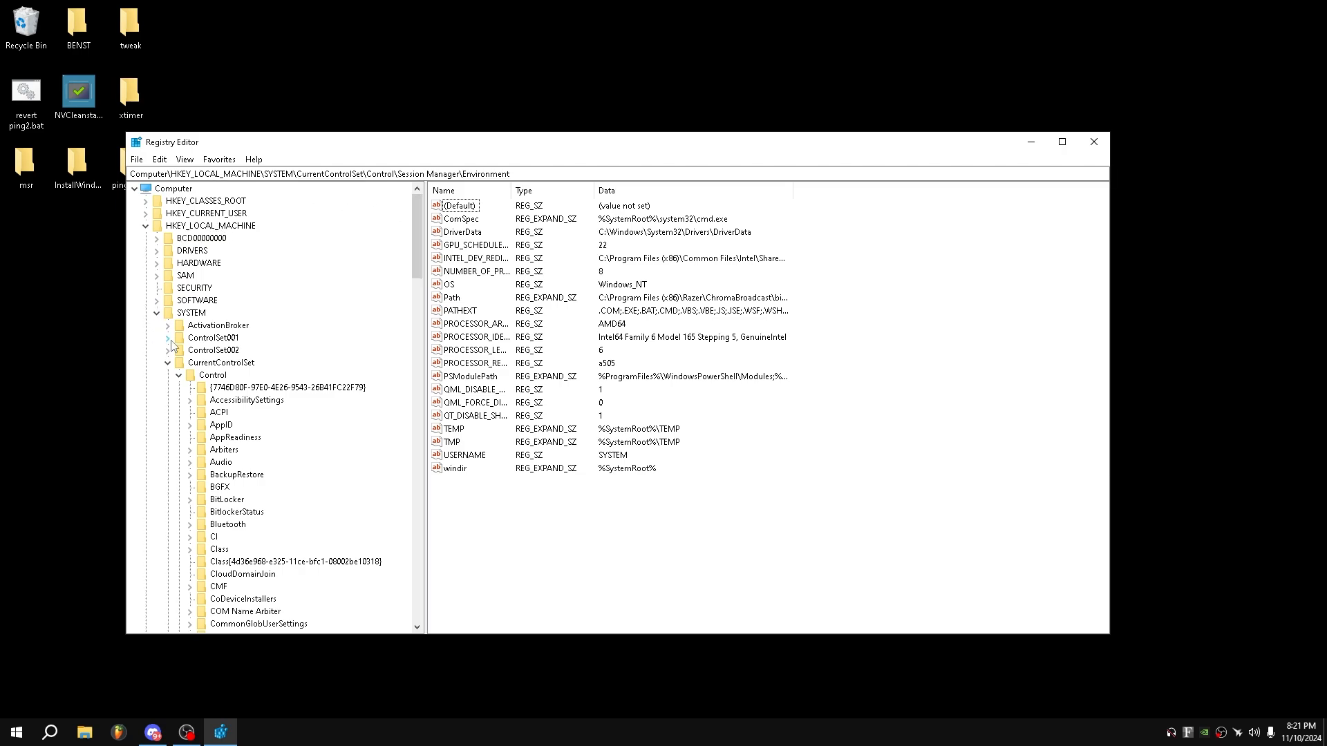
mouse_move(237, 389)
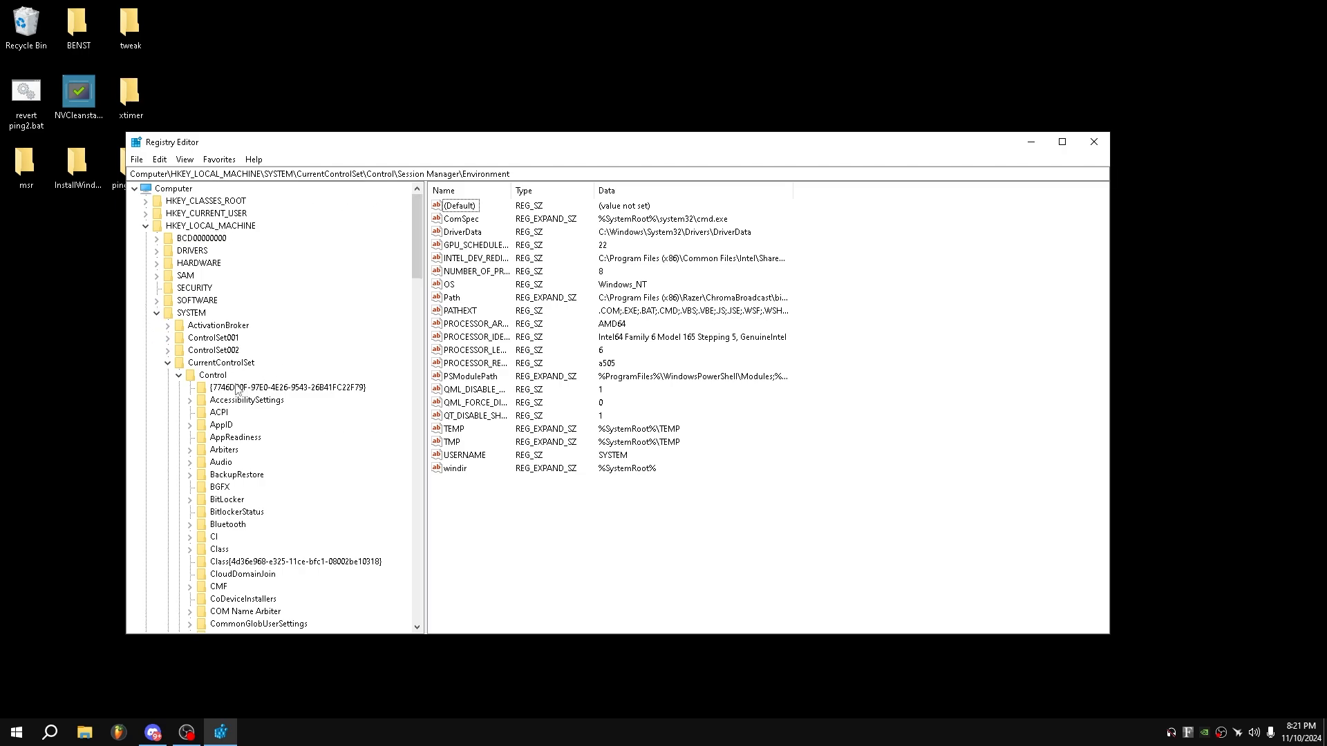
scroll(down, 3)
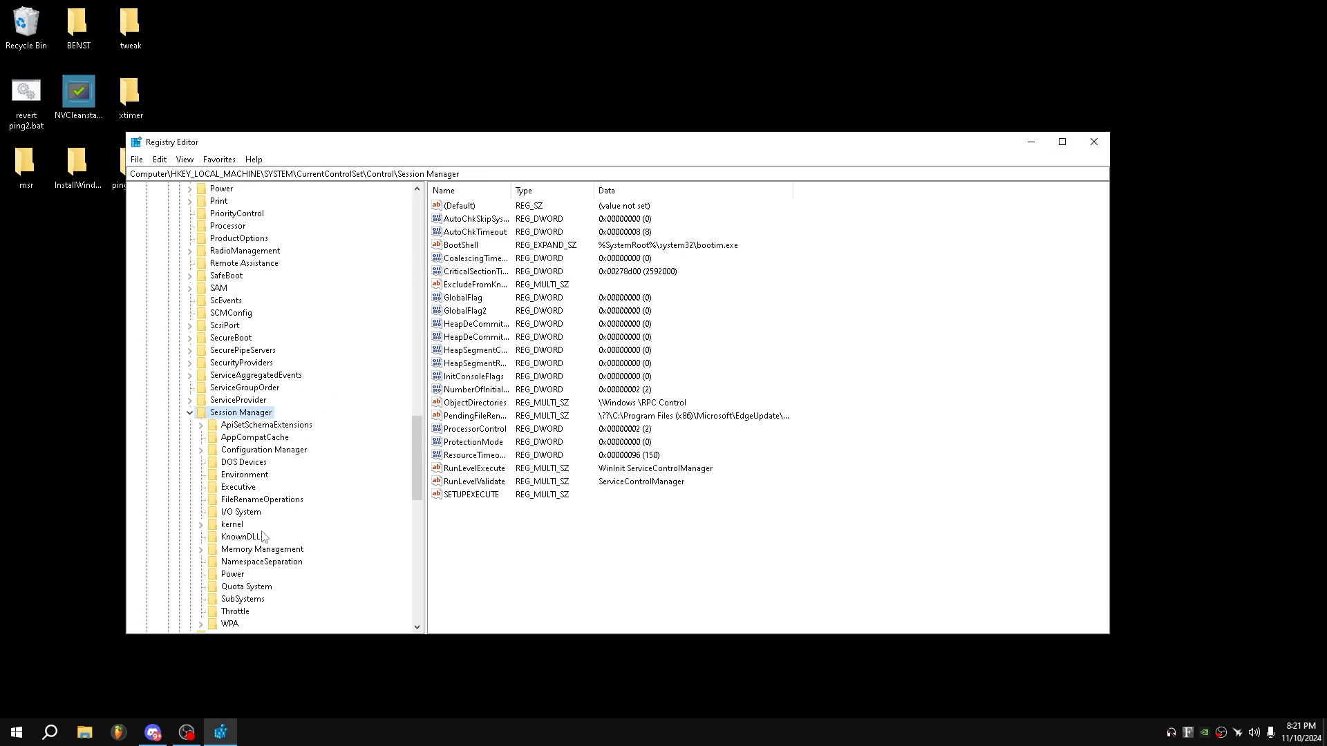
click(245, 475)
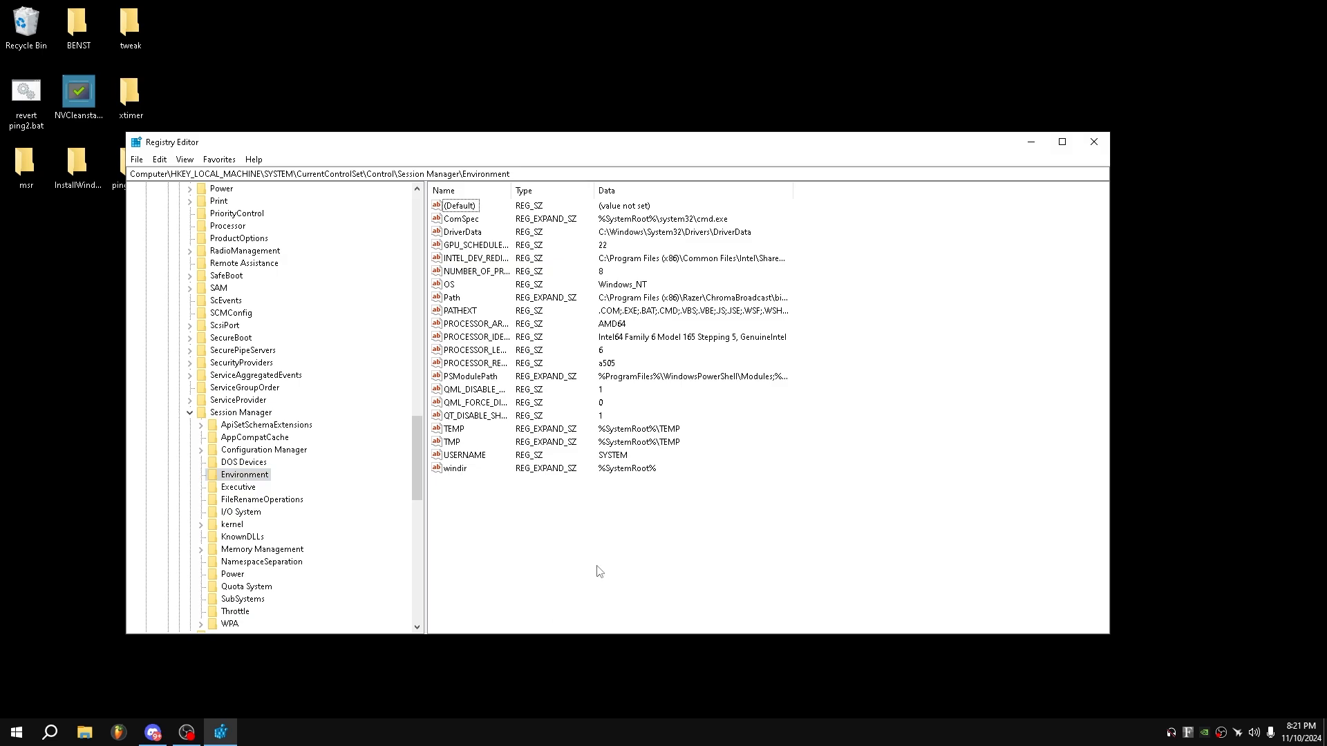
mouse_move(665, 523)
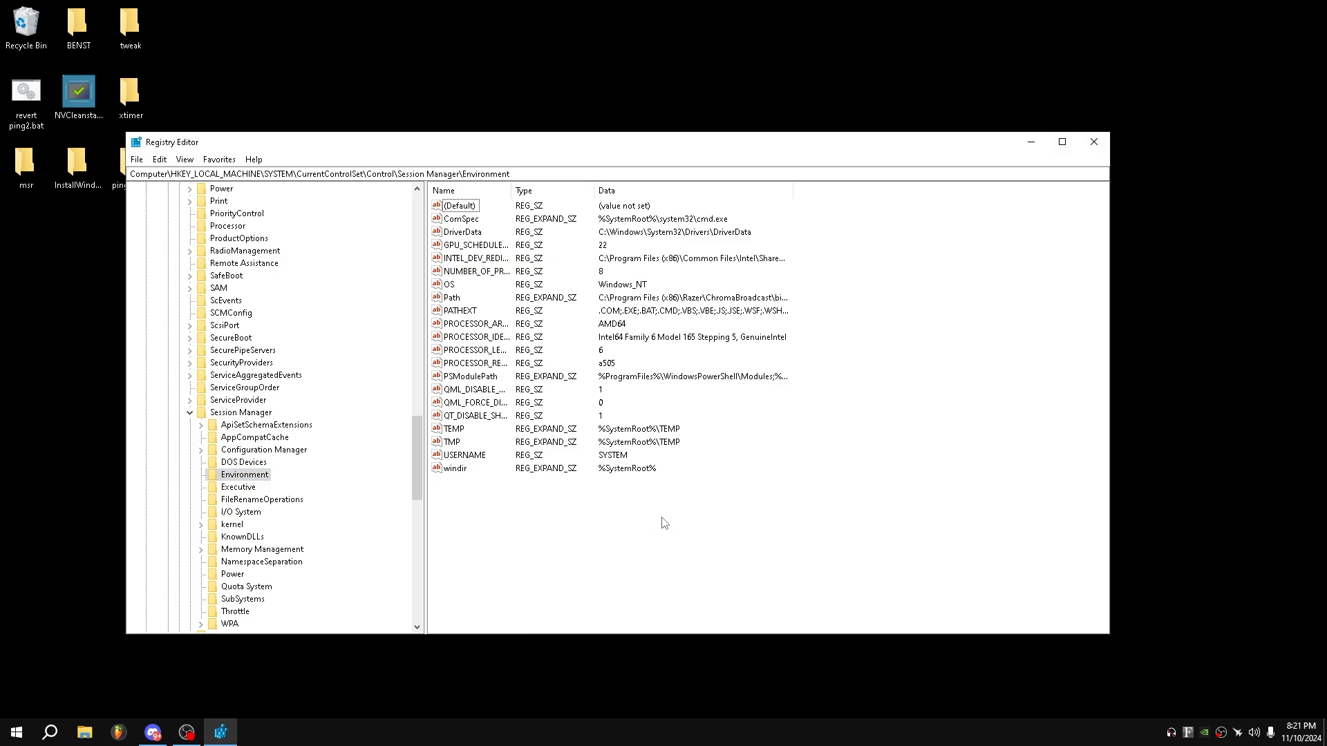
right_click(664, 525)
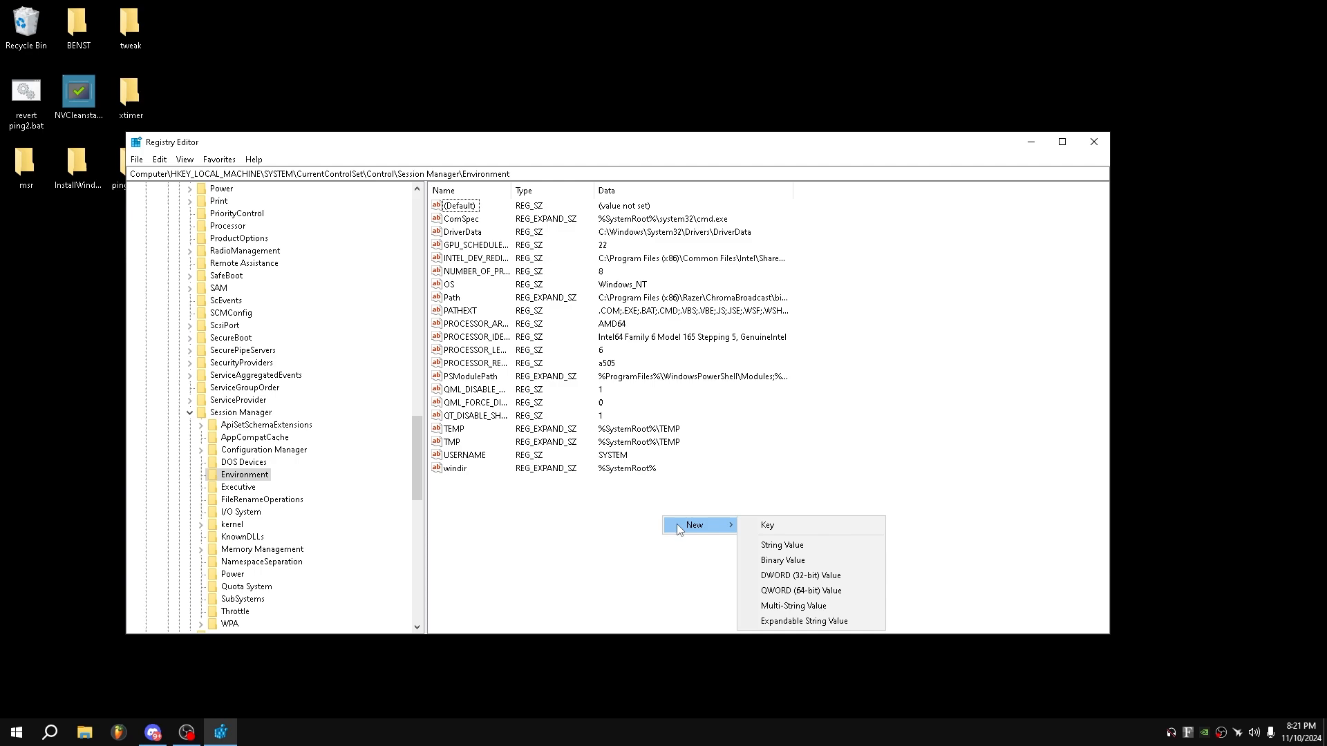
mouse_move(724, 529)
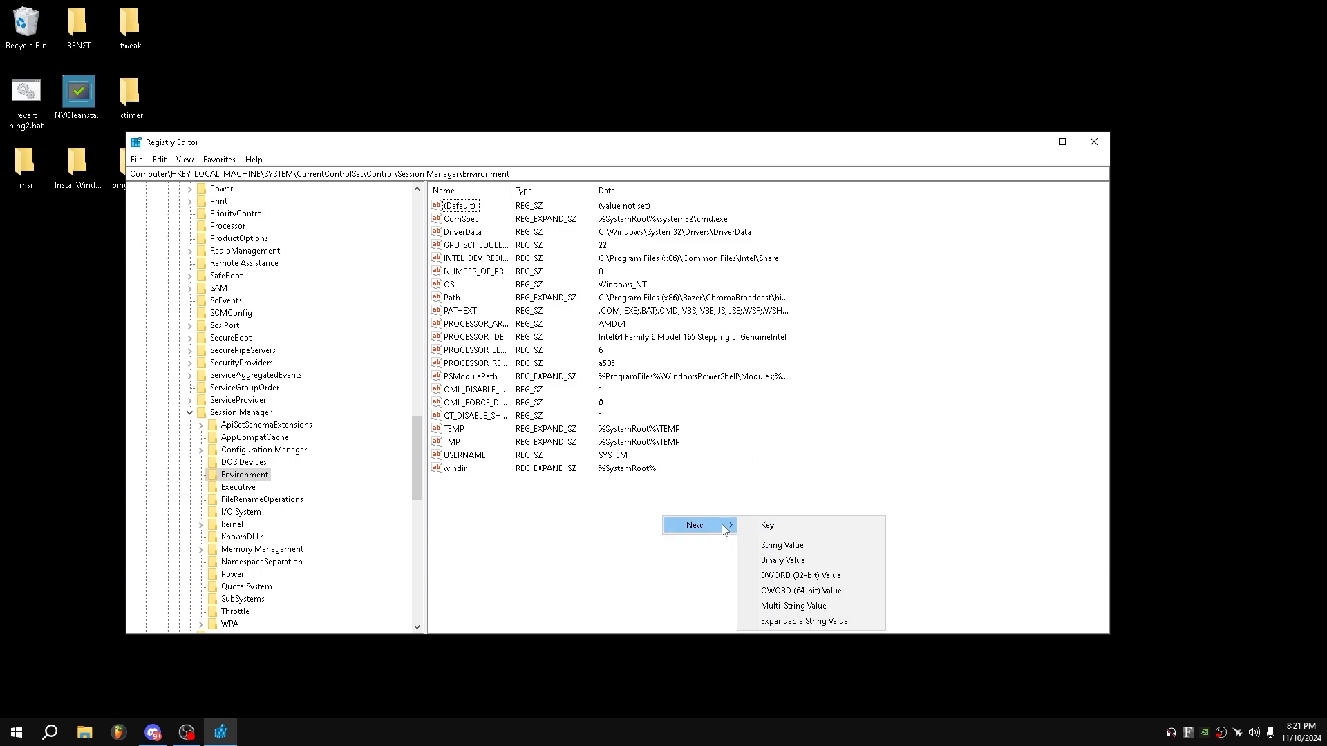
click(782, 544)
text(GPU_SCHEDULER_MODE)
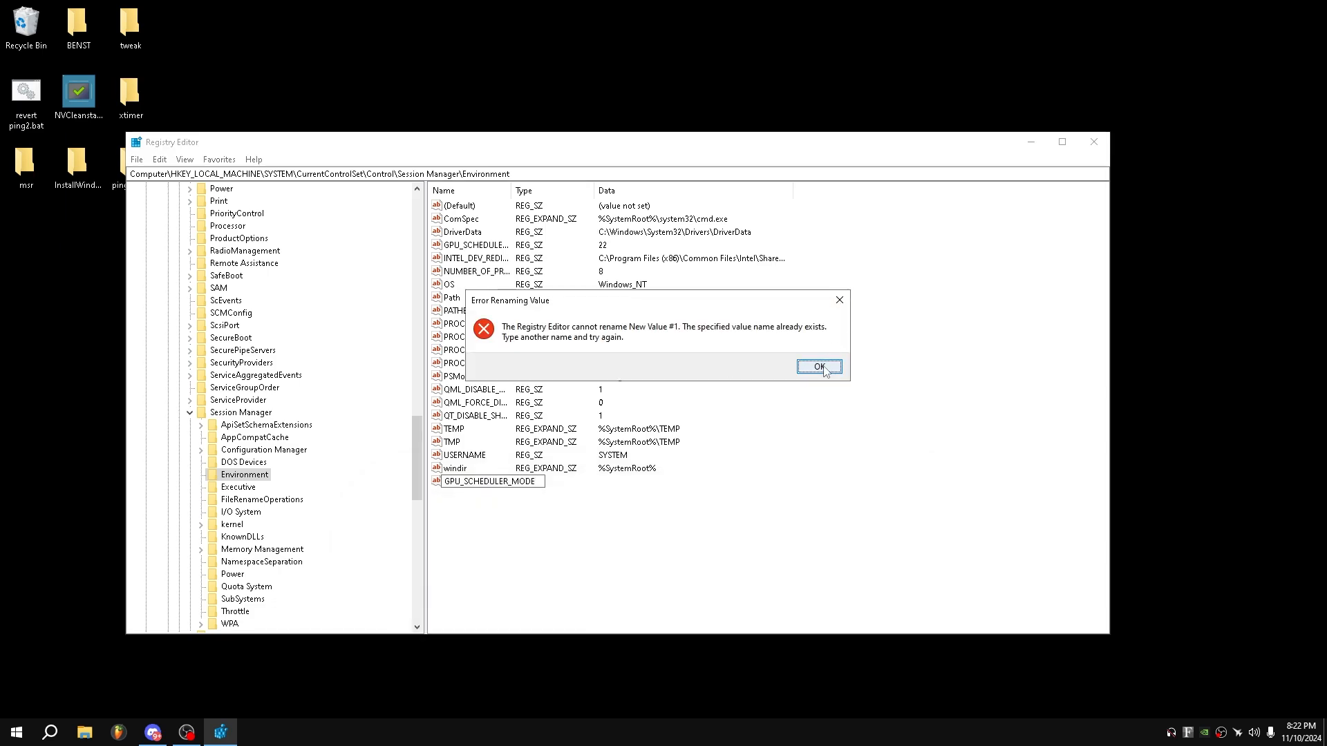
click(817, 367)
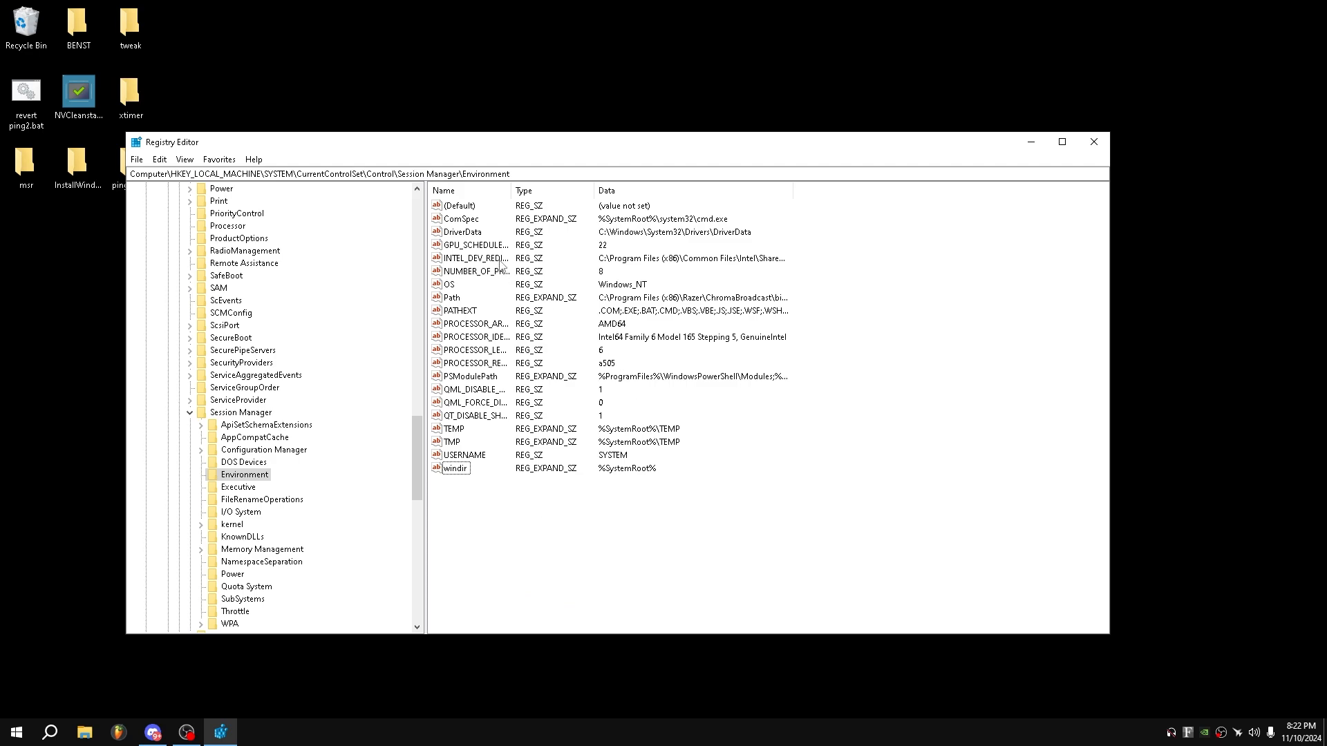
Open GPU_SCHEDULER_MODE's Edit String dialog, cancel once, then reopen it showing data 22.
double_click(474, 245)
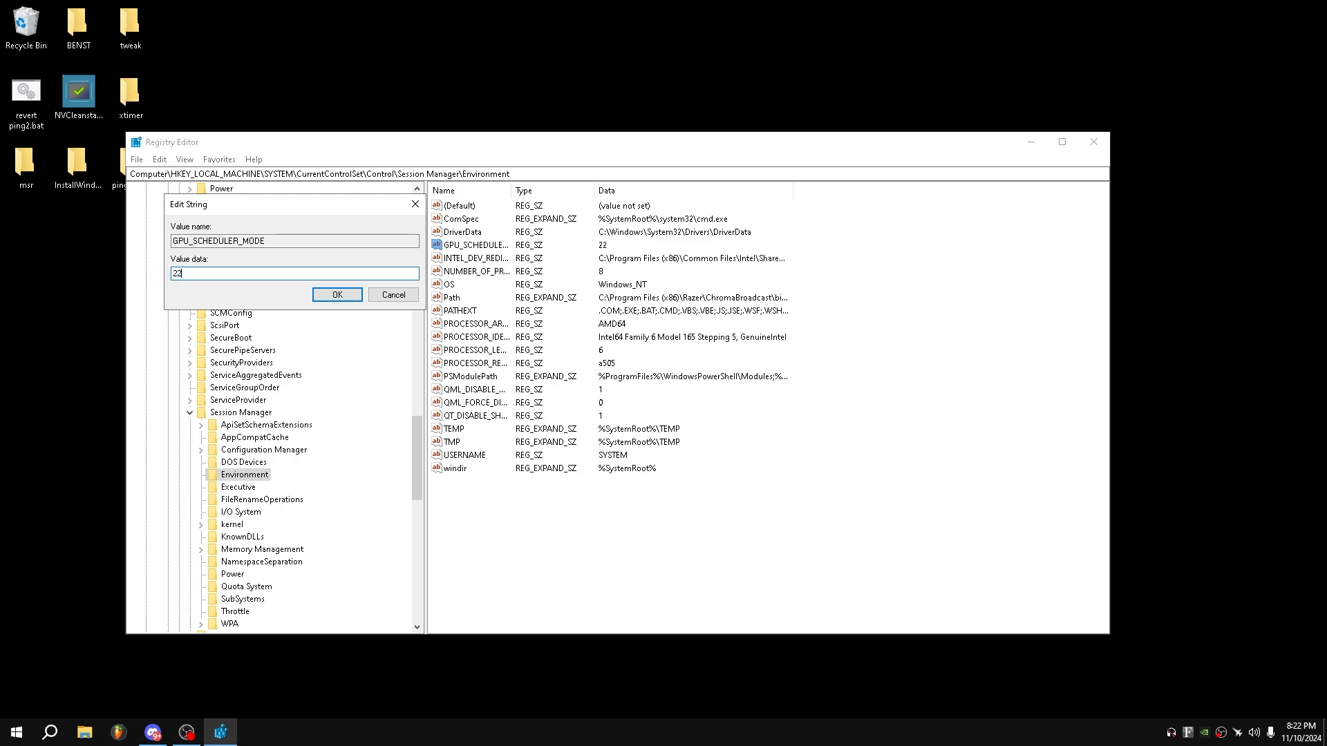
click(336, 294)
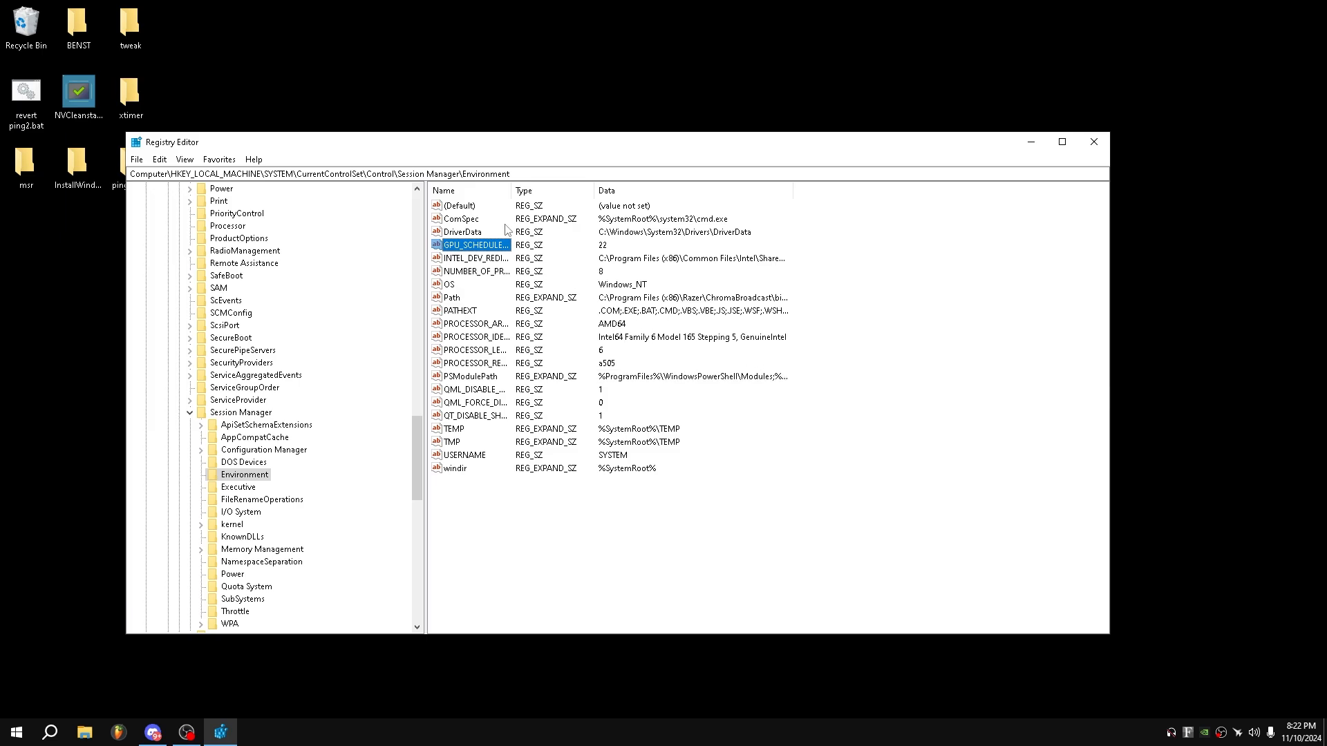
double_click(474, 245)
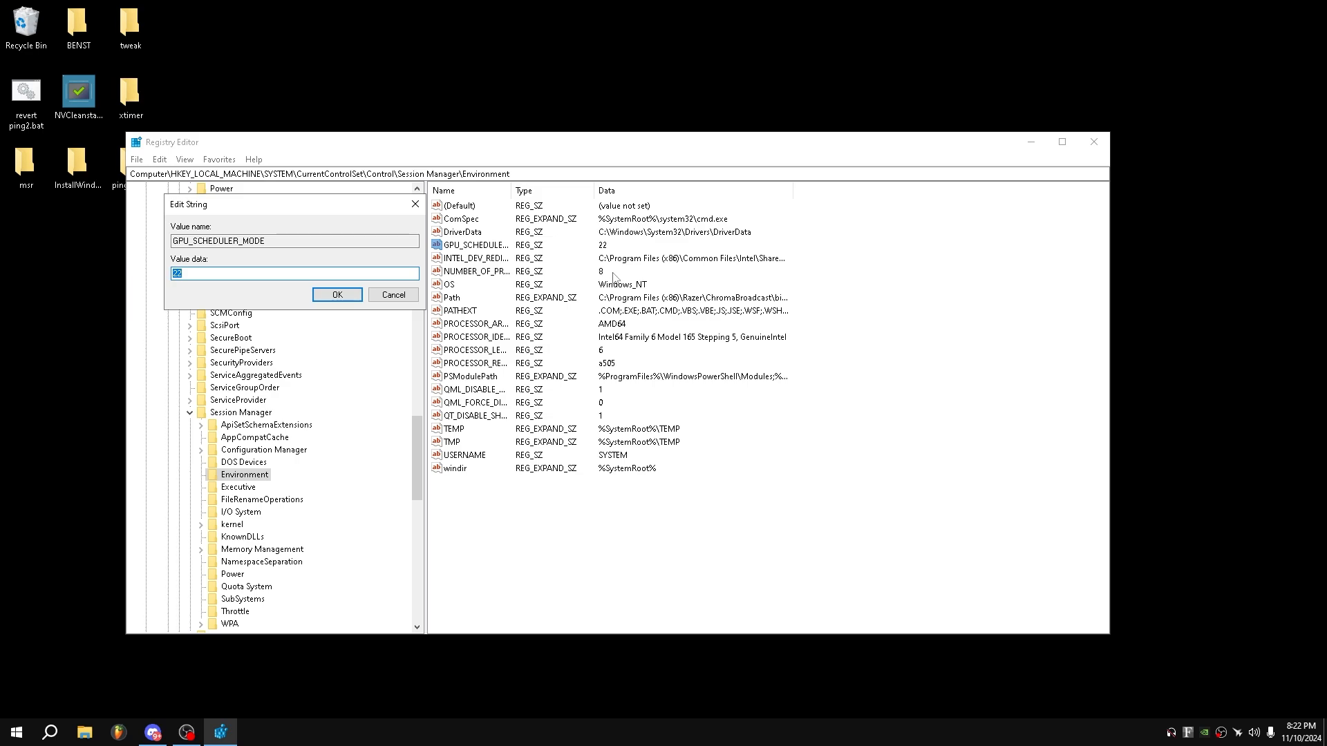
Replace GPU_SCHEDULER_MODE's value data 22 with 47.
text(47)
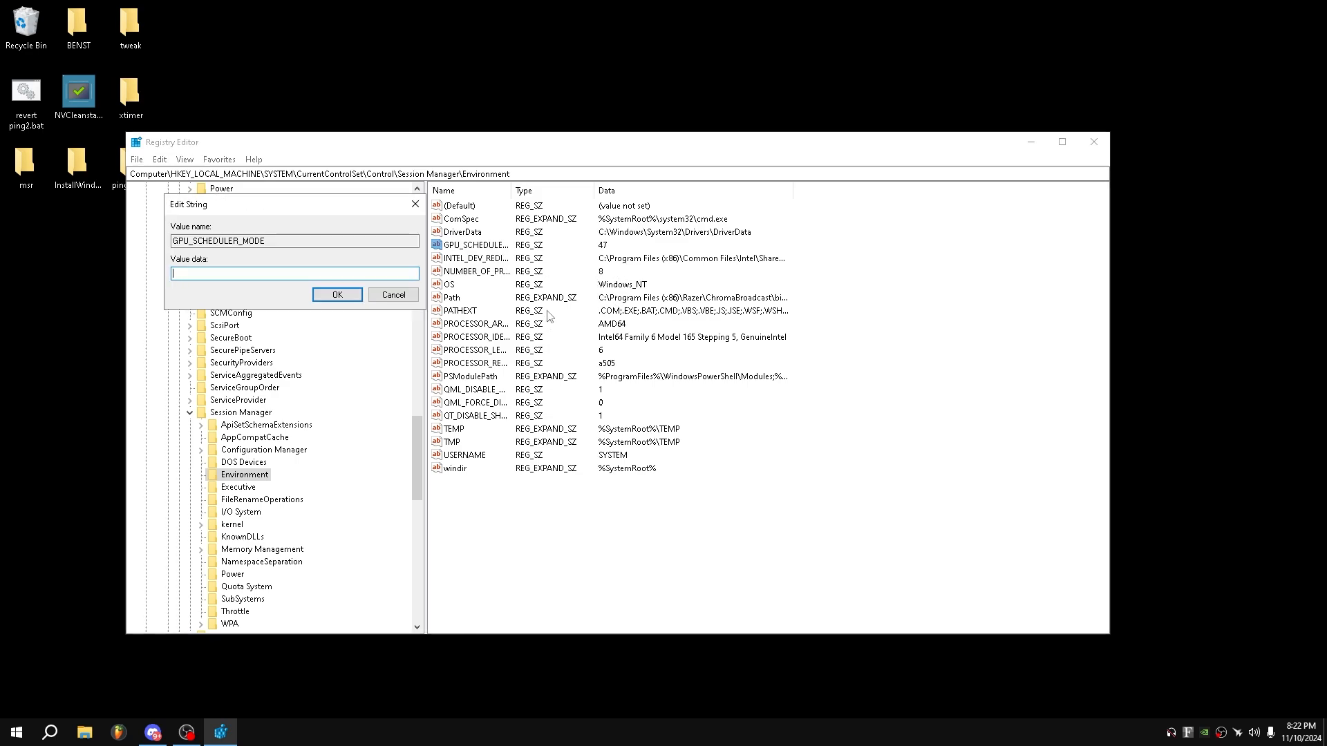
text(47)
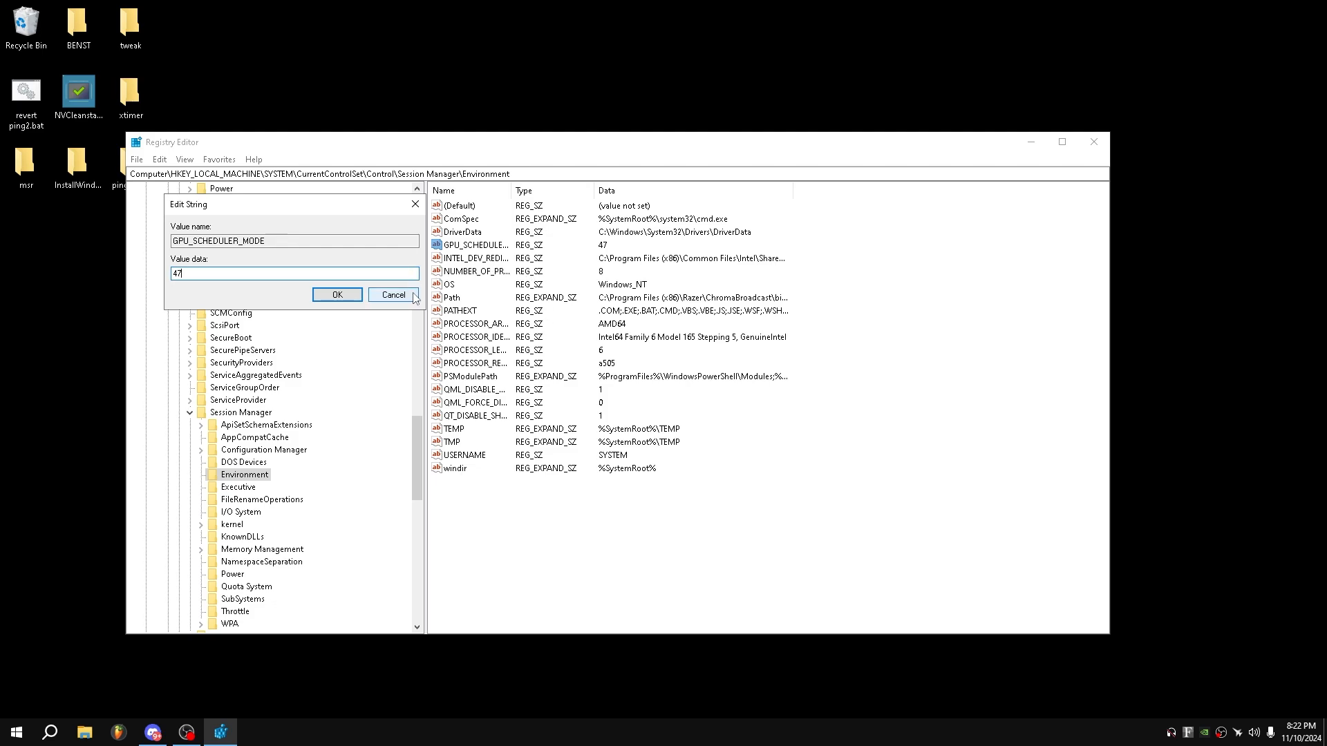